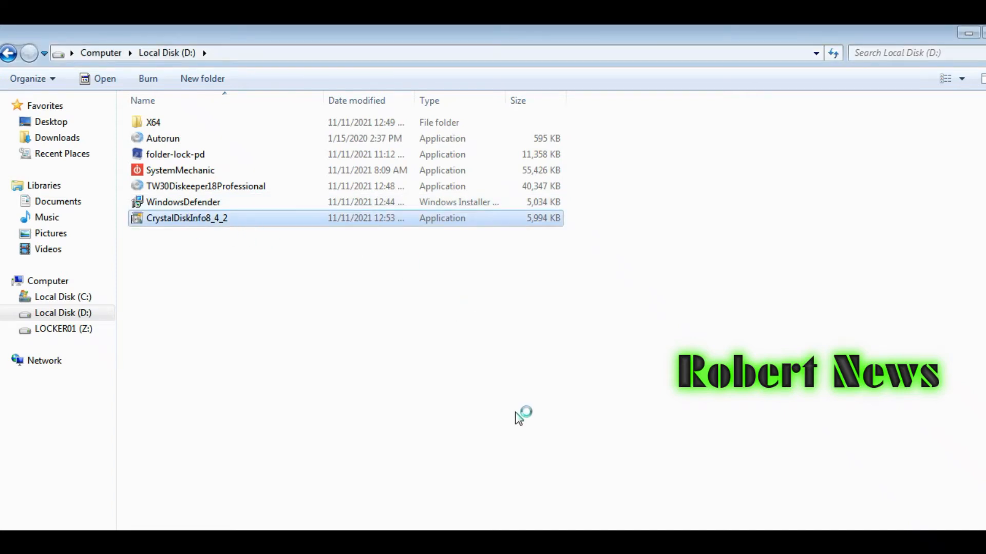
mouse_move(539, 327)
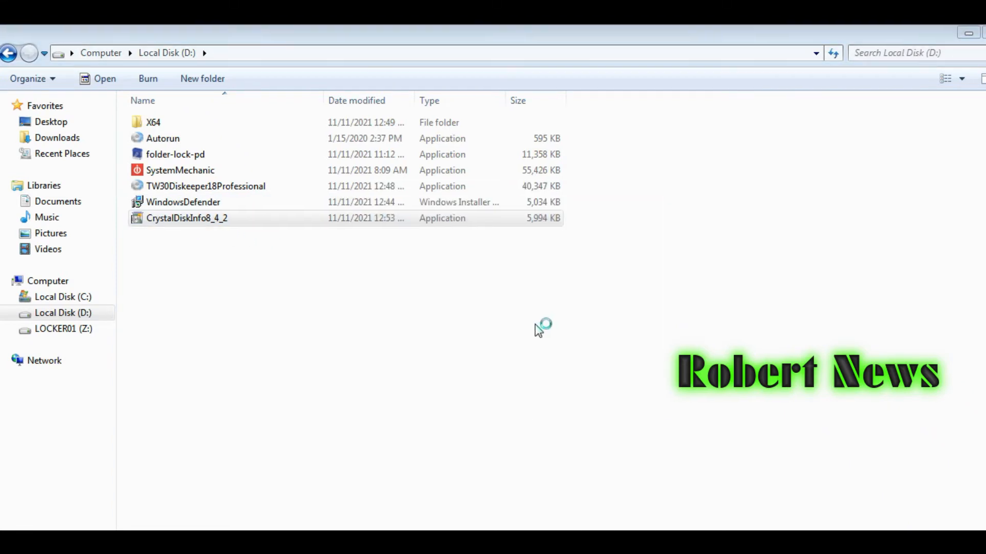
Step: Install CrystalDiskInfo 8.4.2 from drive D, accepting the licence and keeping the desktop shortcut and launch option
double_click(187, 217)
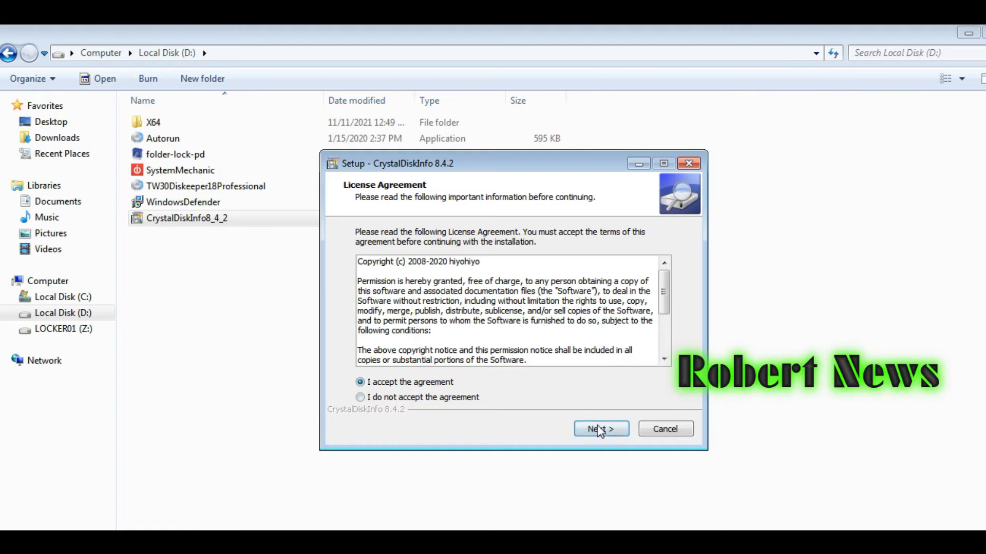
left_click(600, 429)
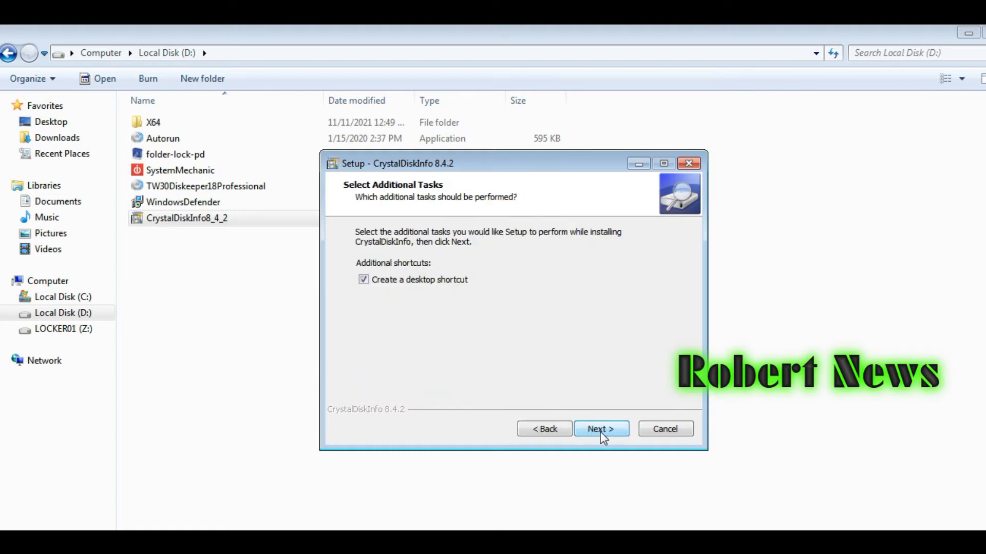
left_click(600, 429)
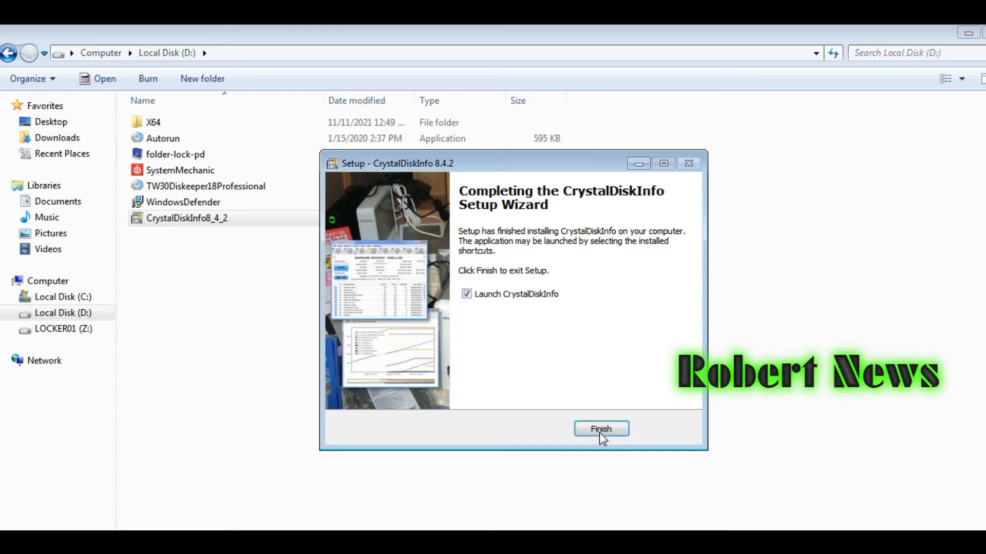
left_click(599, 429)
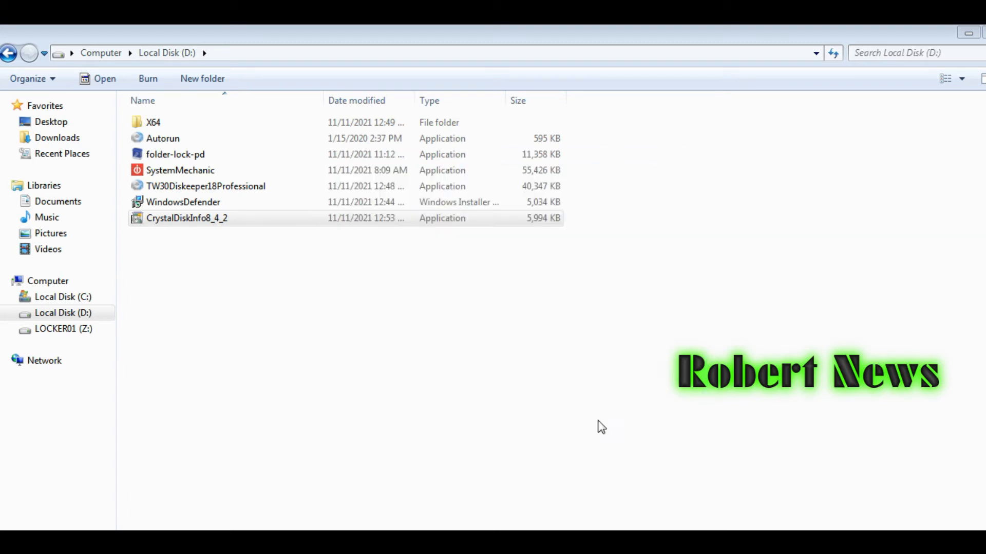
Step: Review the Hitachi 500 GB drive's Good health threshold and 42 °C temperature alarm settings, then its S.M.A.R.T. table
double_click(187, 218)
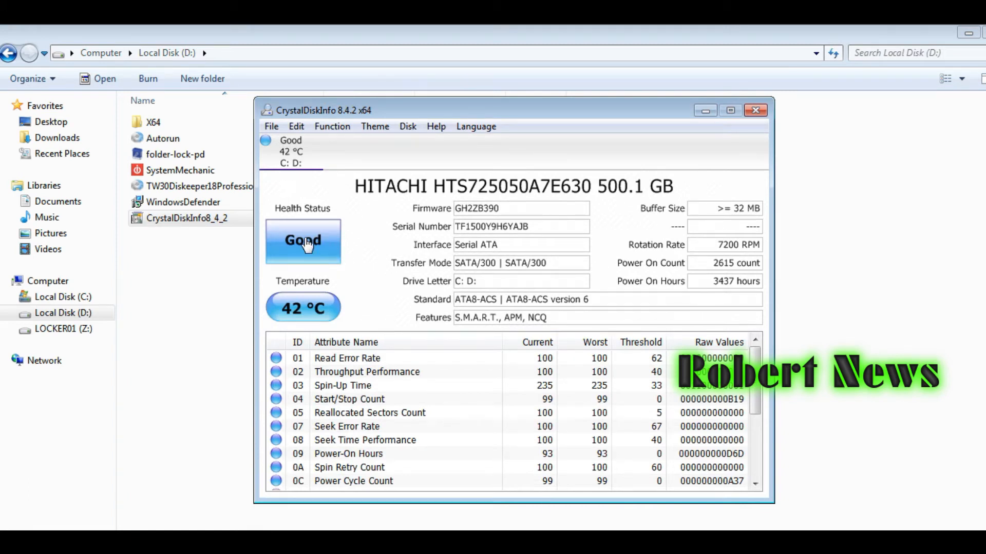
left_click(302, 241)
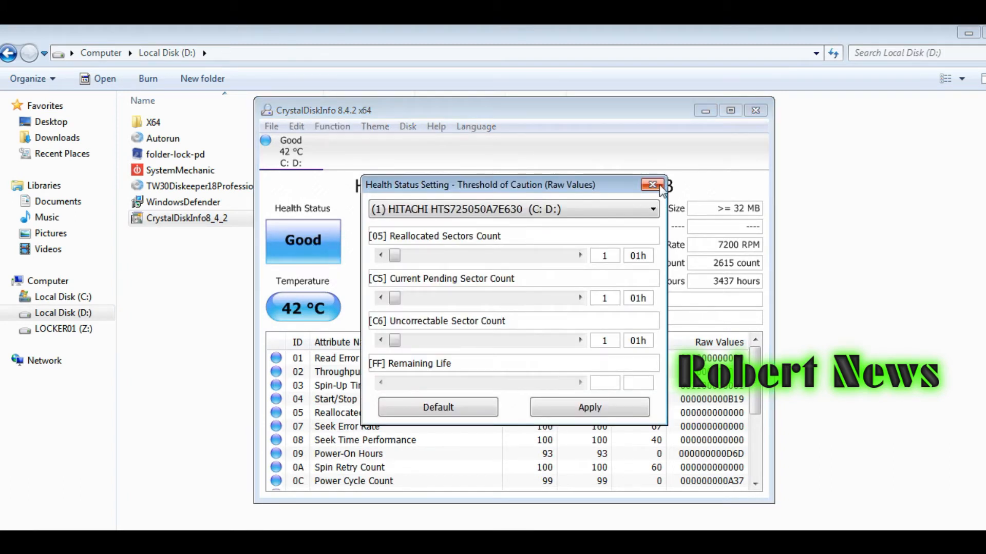
left_click(651, 185)
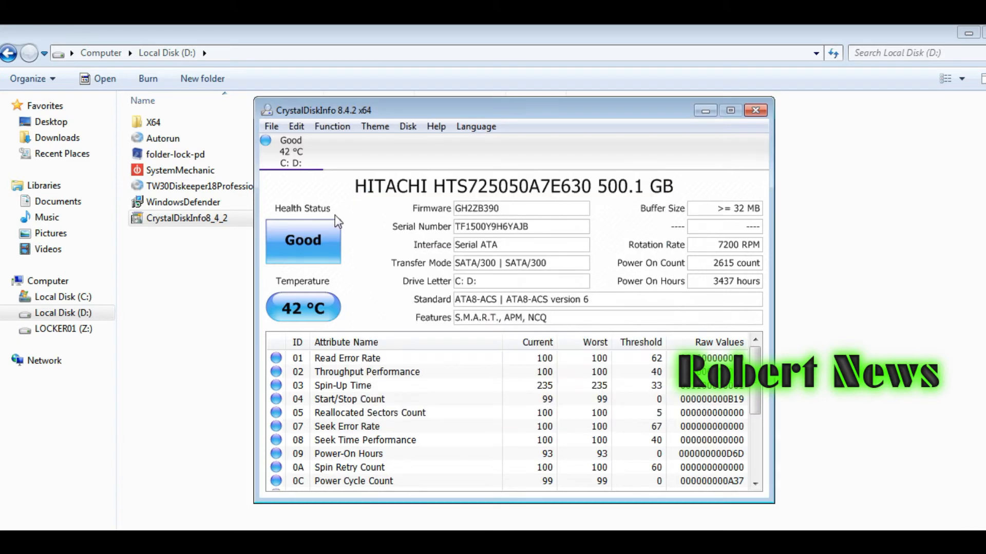
mouse_move(295, 97)
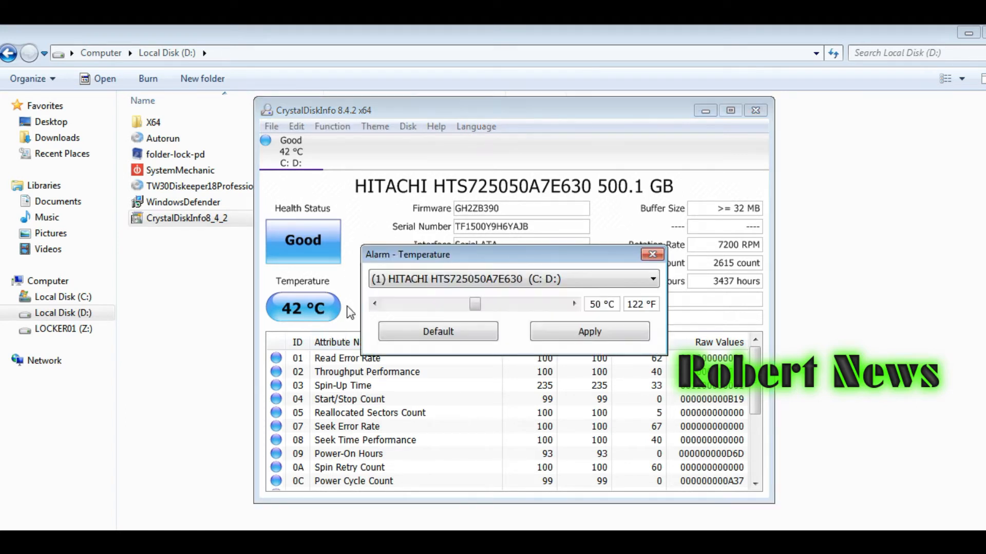
left_click(652, 254)
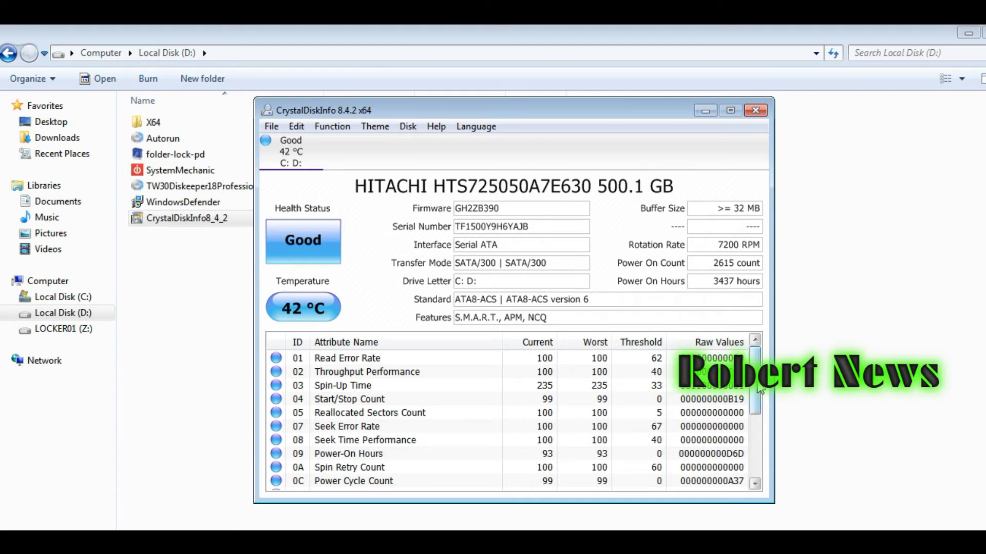
scroll("down", 3)
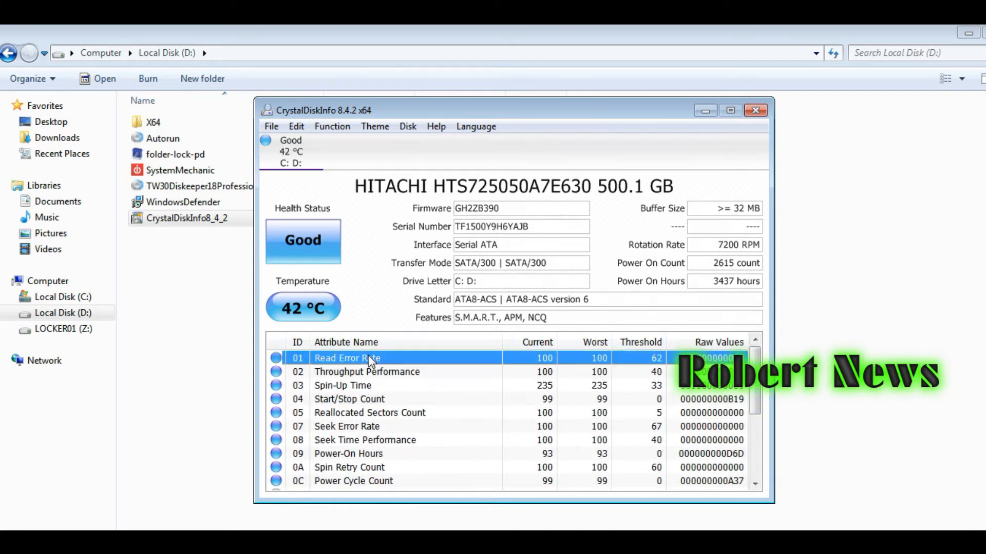
mouse_move(480, 242)
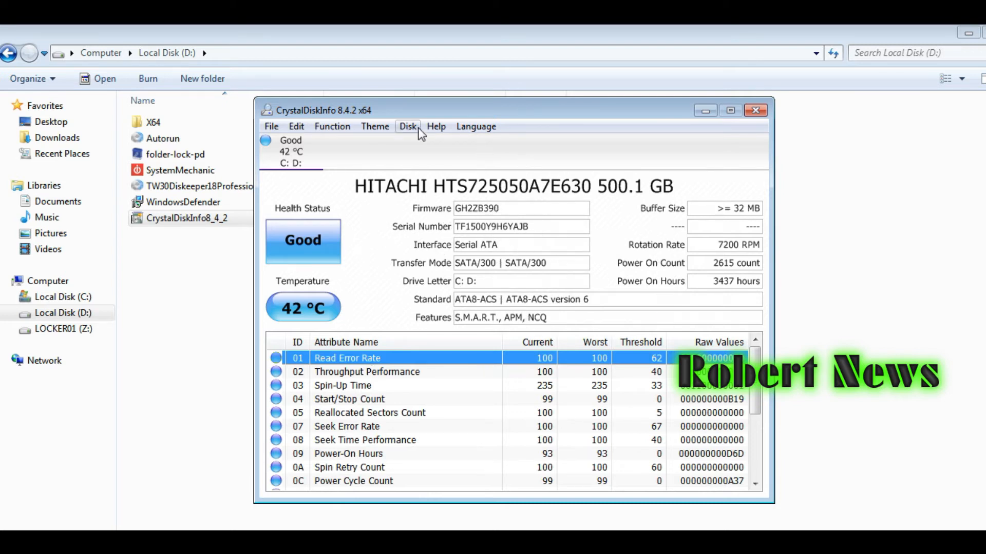
Step: Enable running CrystalDiskInfo at Windows startup and dismiss the version information box
left_click(374, 126)
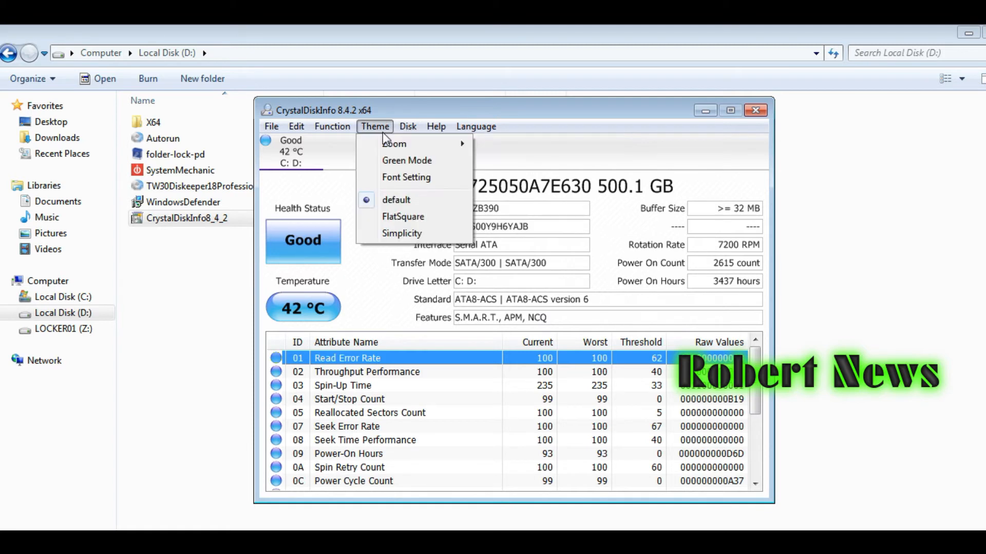
left_click(332, 127)
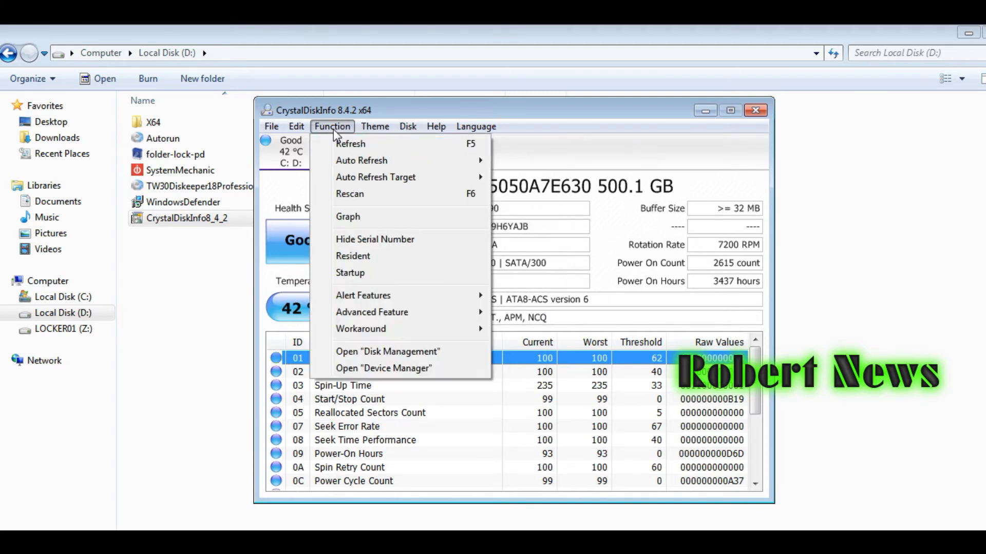
left_click(331, 126)
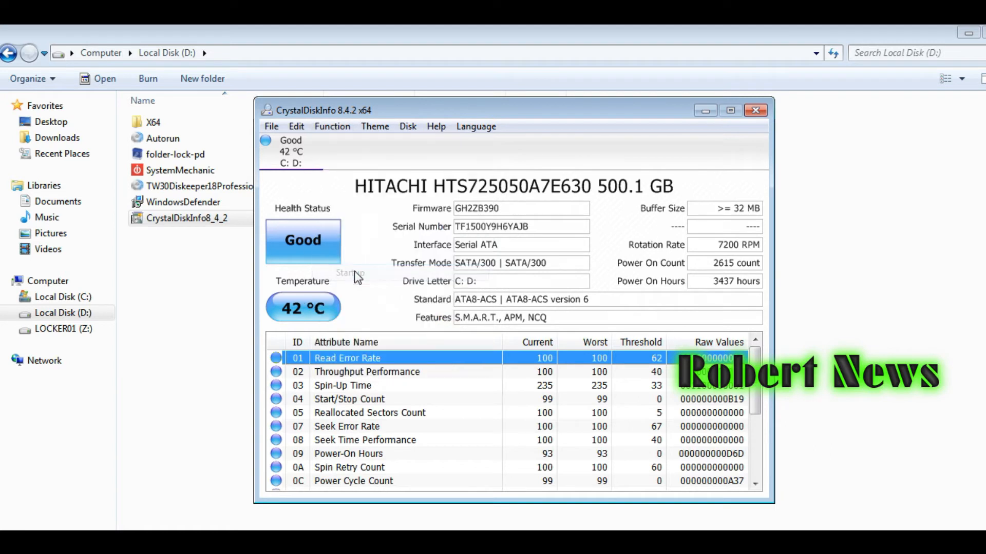
left_click(332, 126)
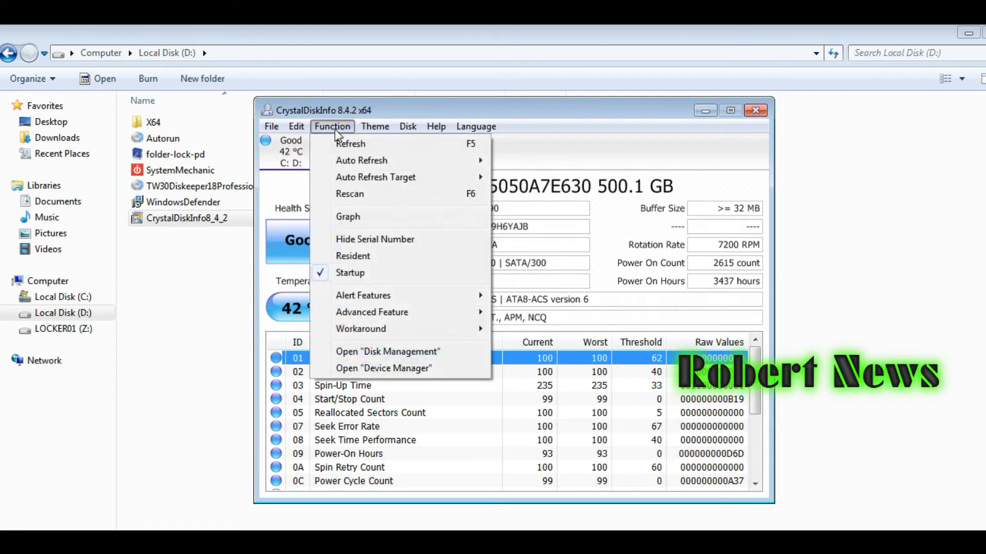
left_click(475, 126)
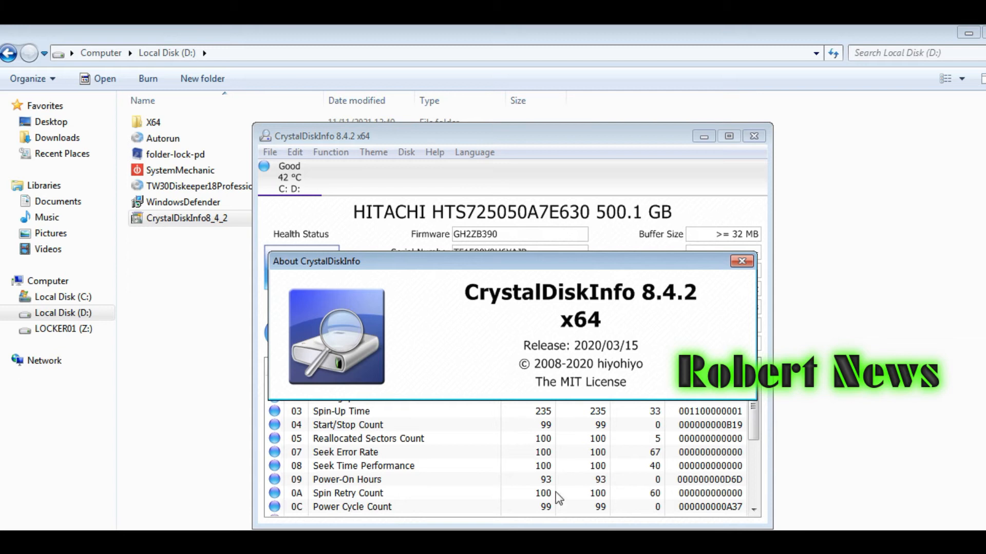
left_click(742, 261)
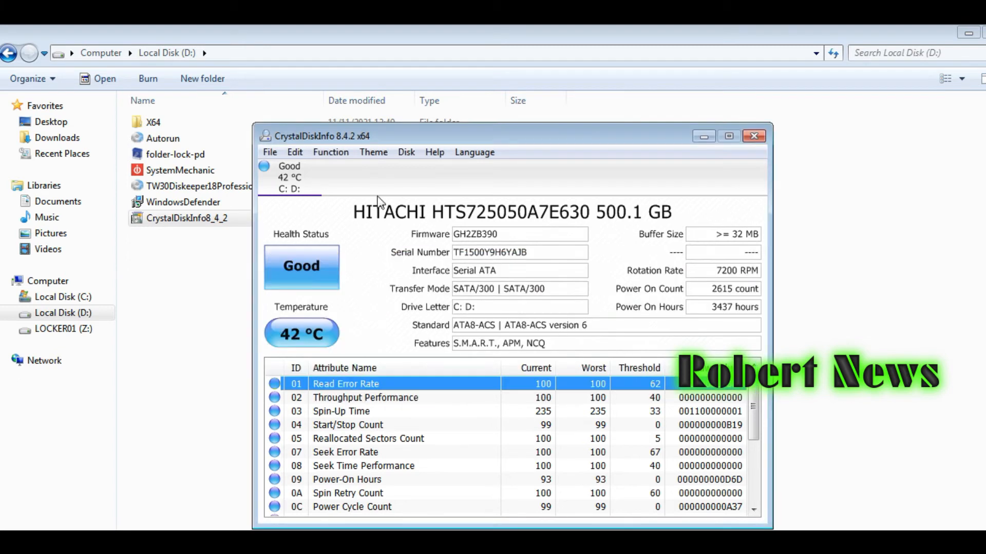
Step: Browse the Edit, Function and Help menus, then enlarge the display scale to 150%
left_click(294, 152)
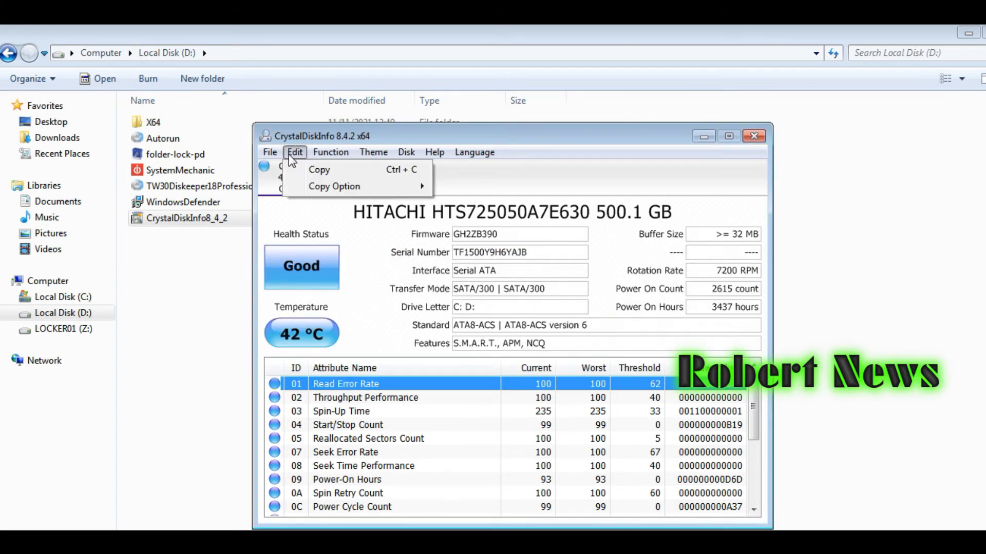
left_click(329, 152)
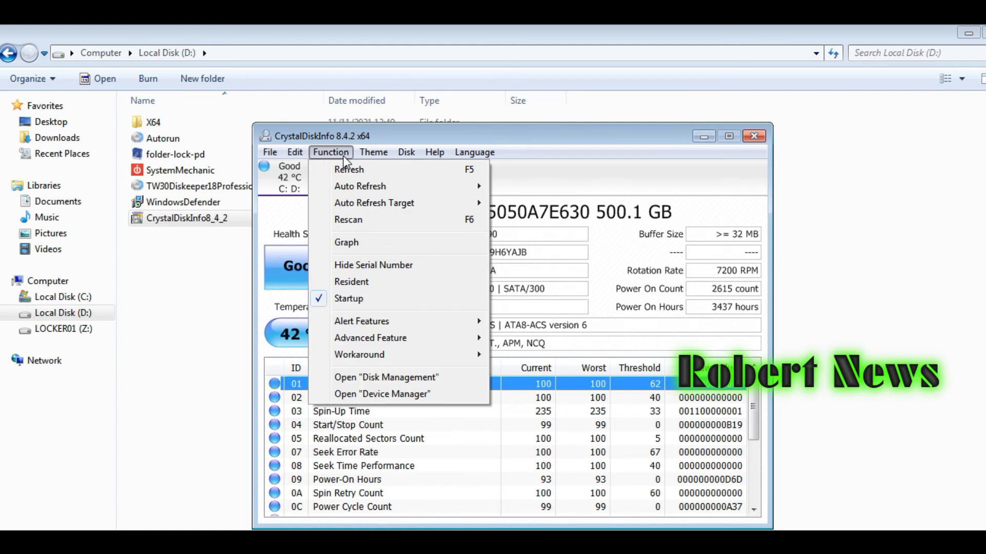
mouse_move(361, 322)
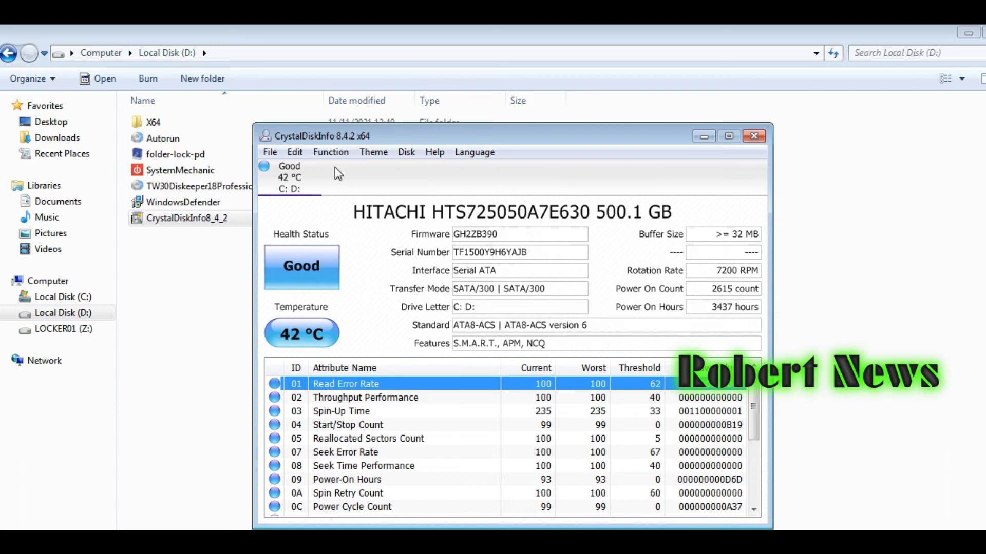
scroll("down", 3)
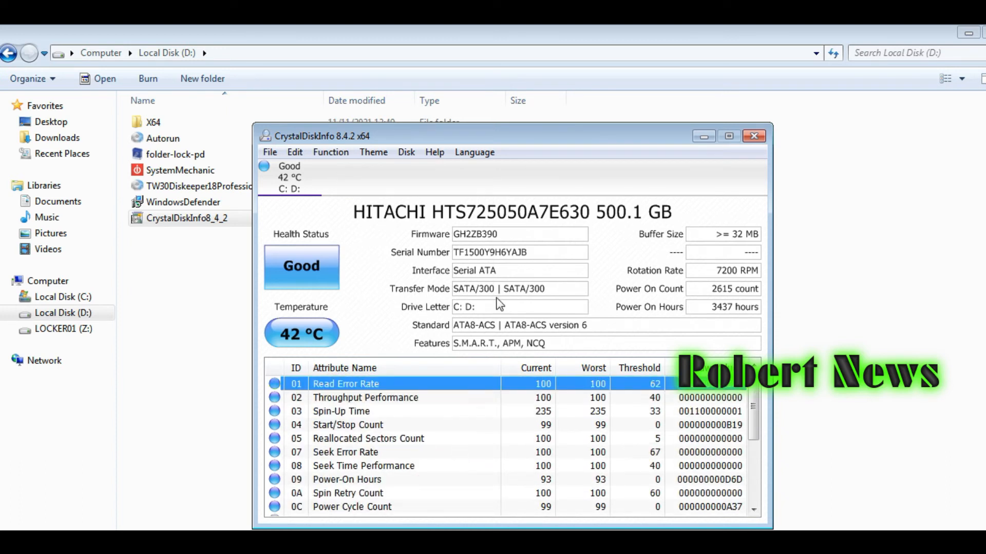
left_click(434, 152)
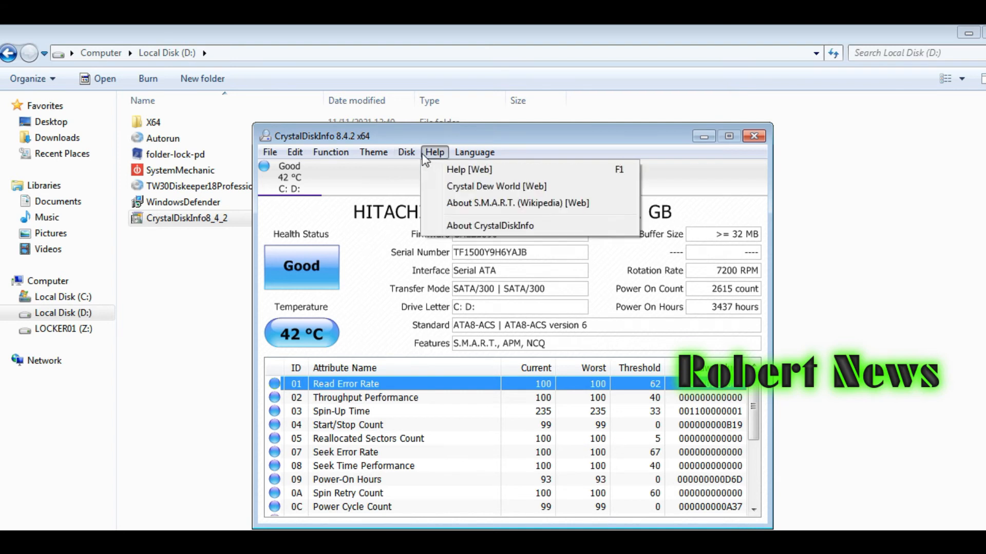
left_click(374, 152)
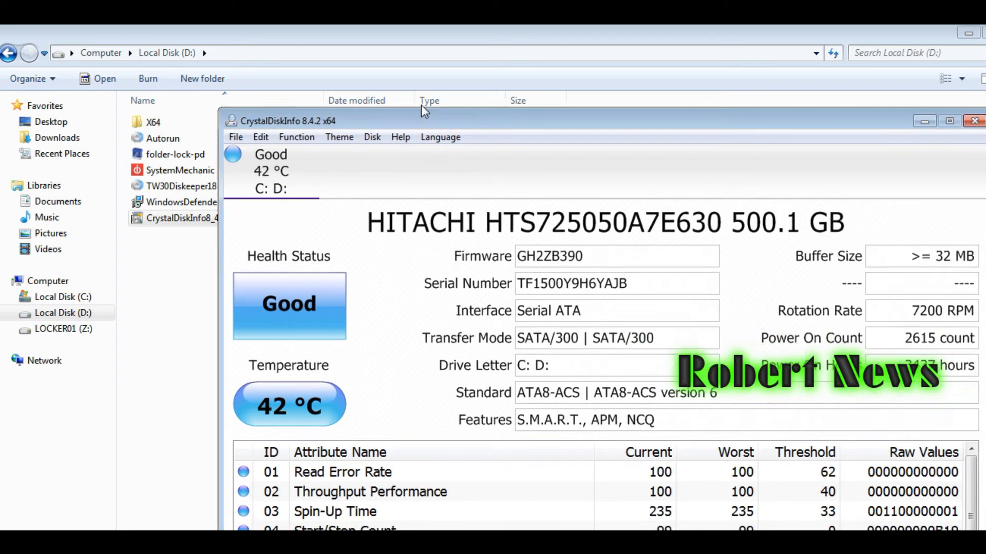
Step: Move the window up-left and switch the drive readout to the Green Mode colour scheme
left_click_drag(280, 121, 173, 52)
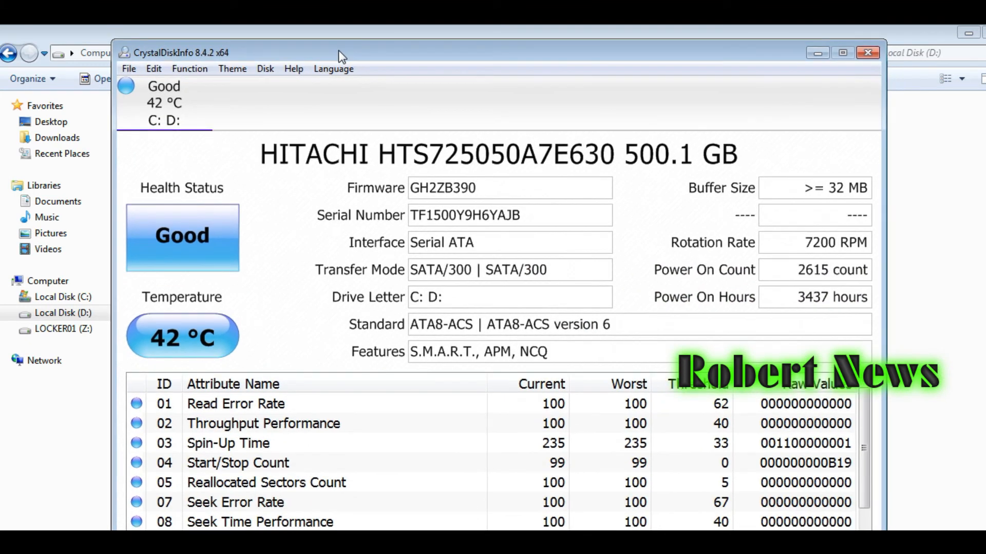
left_click(232, 69)
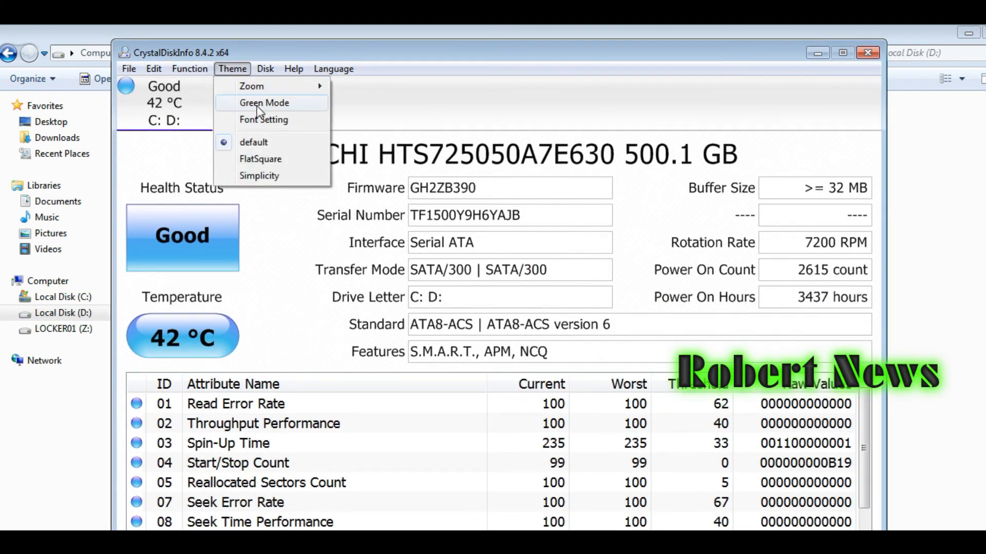
left_click(264, 102)
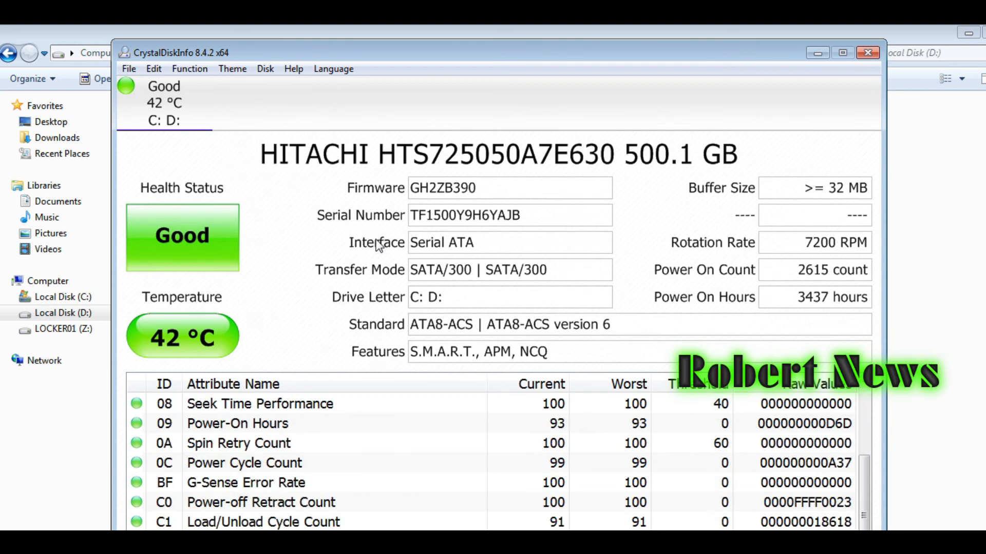
scroll("down", 3)
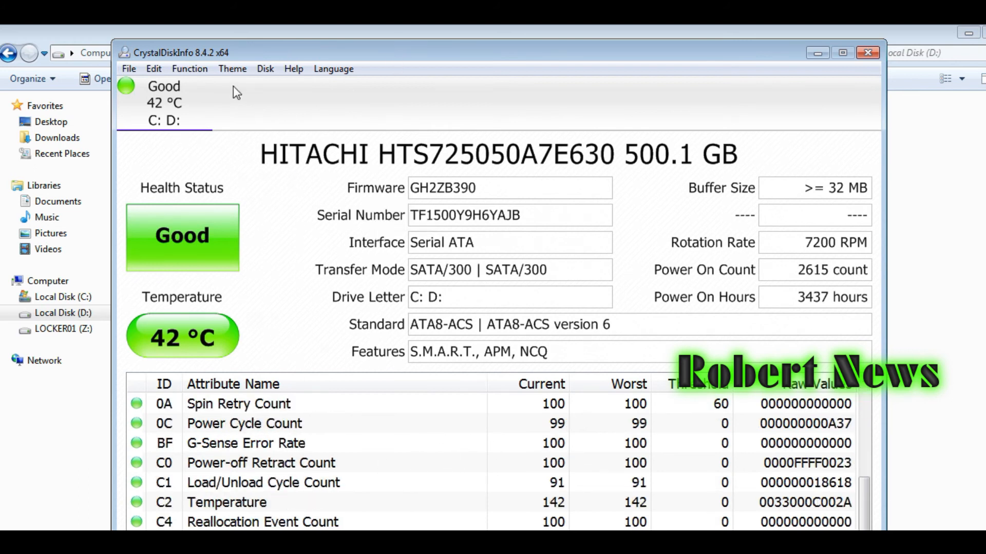
Step: Reduce the display scale to 125% with the FlatSquare look and show the File menu's exit command
left_click(232, 68)
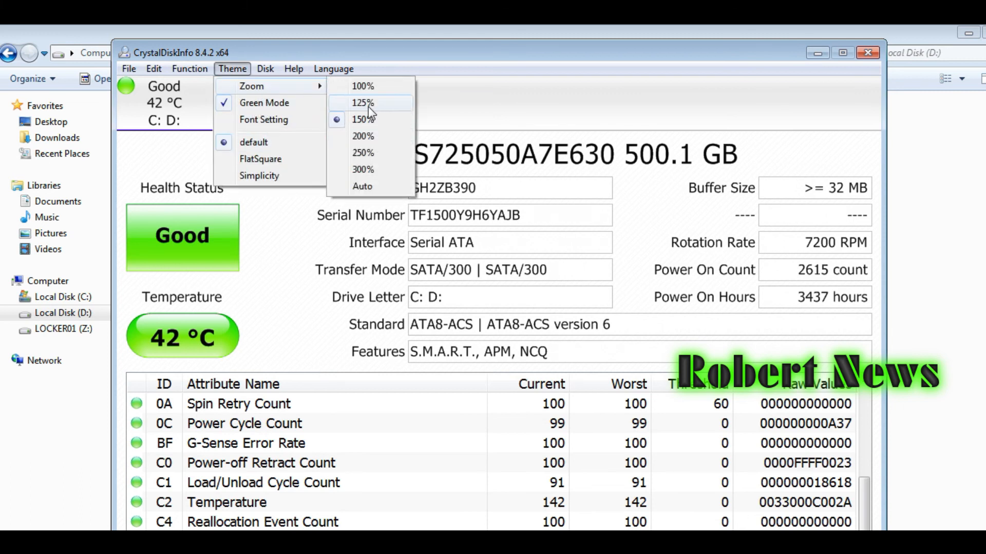
left_click(362, 86)
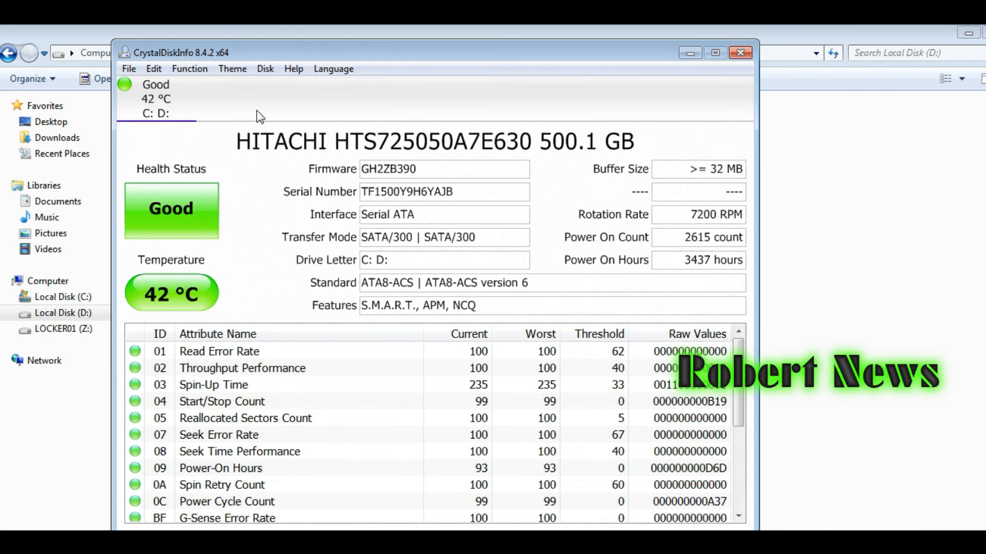
scroll("down", 3)
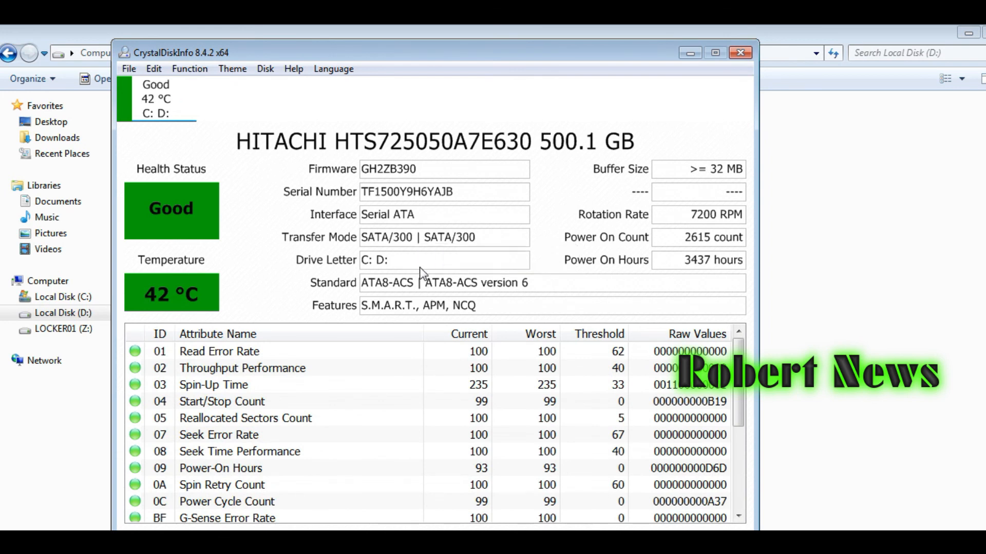
left_click(128, 68)
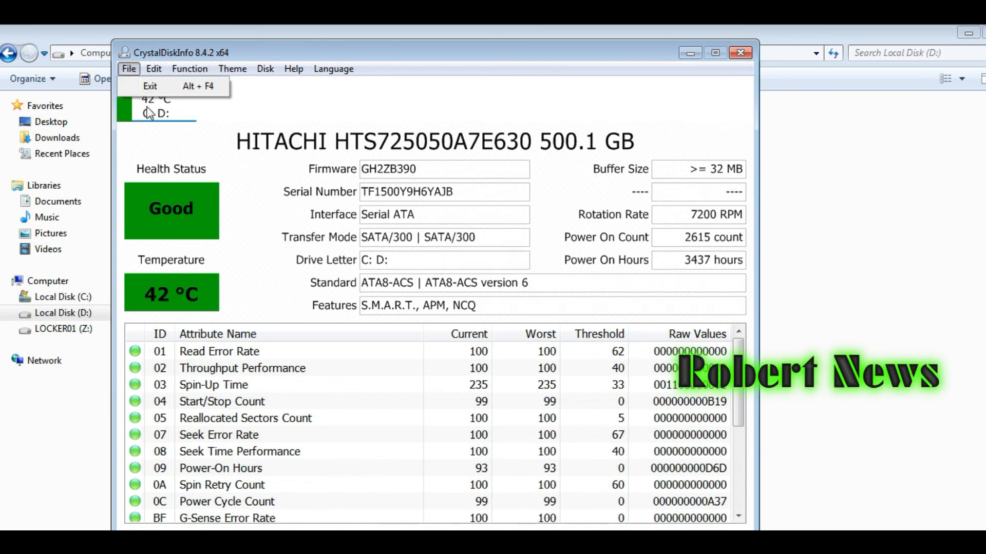